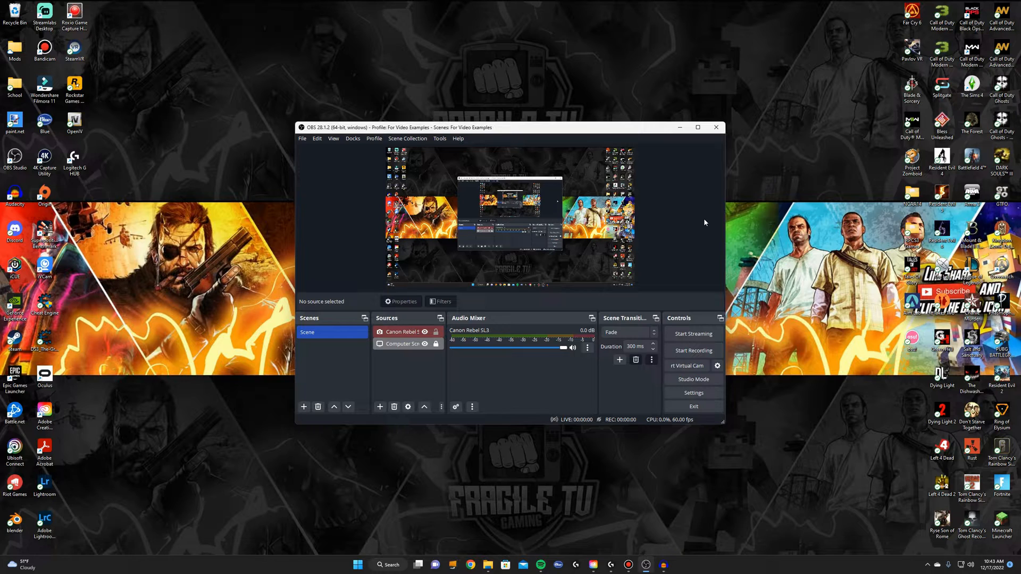
{"action": "mouse_move", "coordinate": [660, 373]}
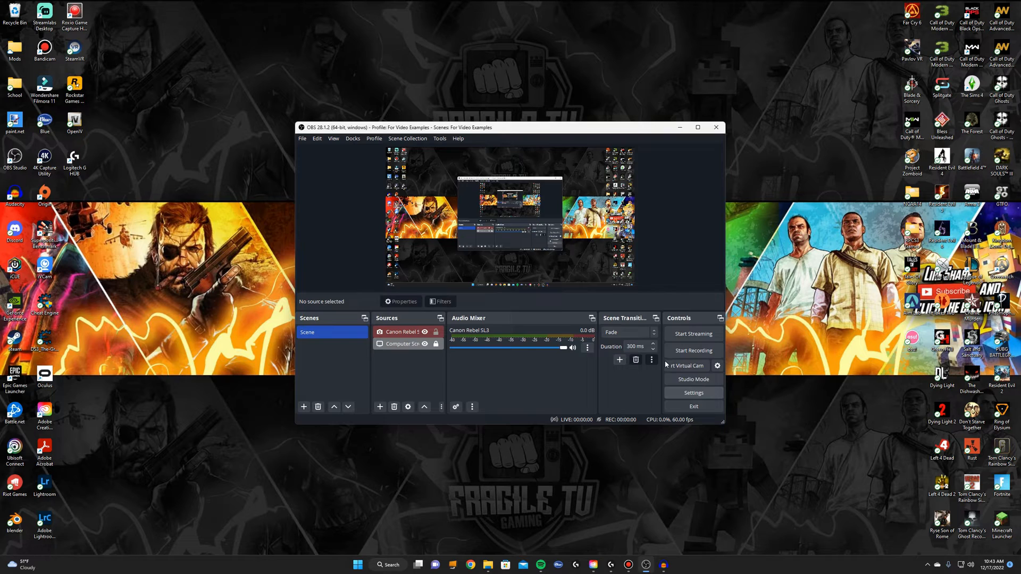
Step: Bring up the Output page of OBS Settings in Advanced output mode
{"action": "left_click", "coordinate": [692, 393]}
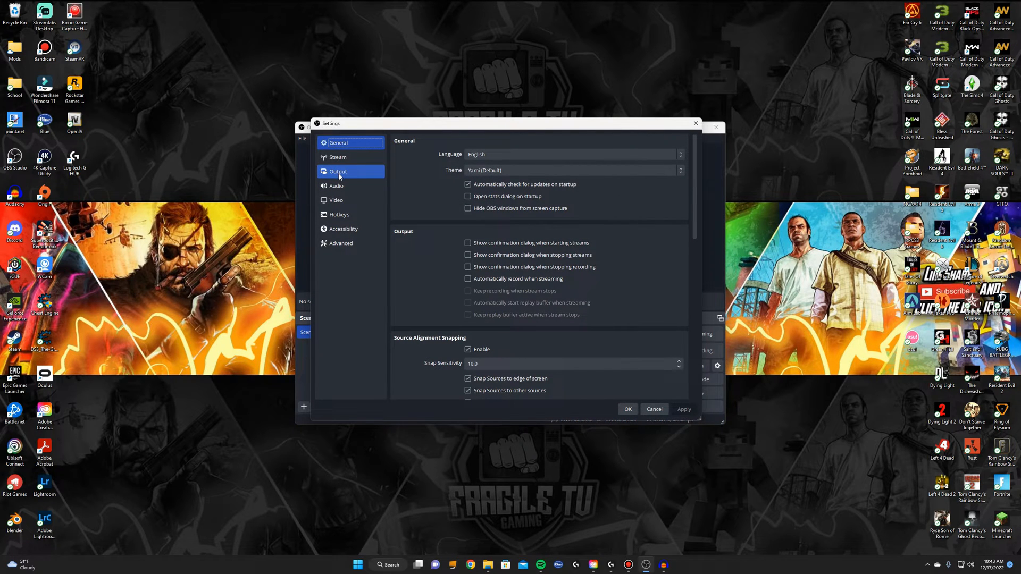
{"action": "left_click", "coordinate": [338, 171]}
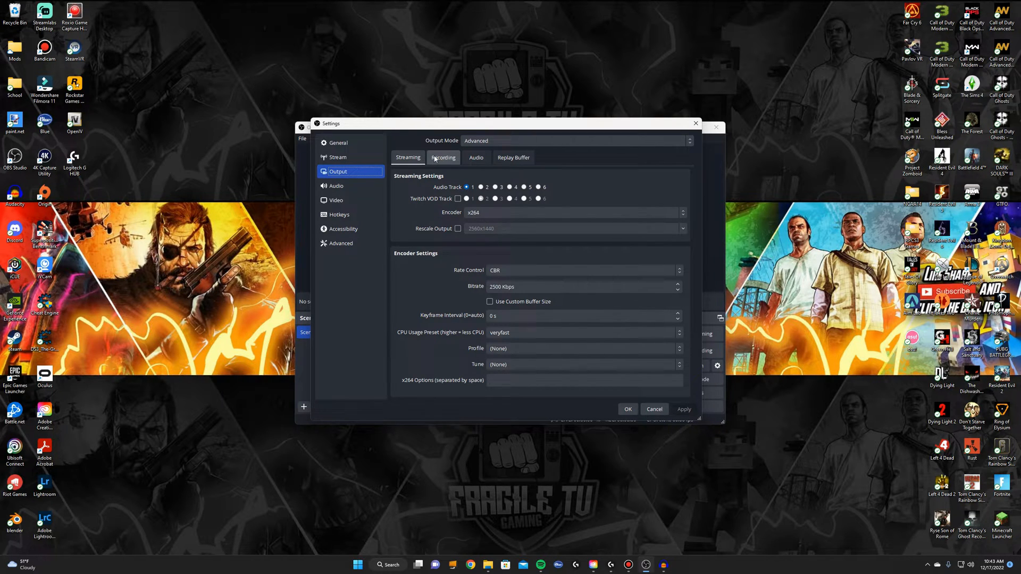
Step: Show the Recording output settings and keep mp4 as the recording format
{"action": "left_click", "coordinate": [442, 158]}
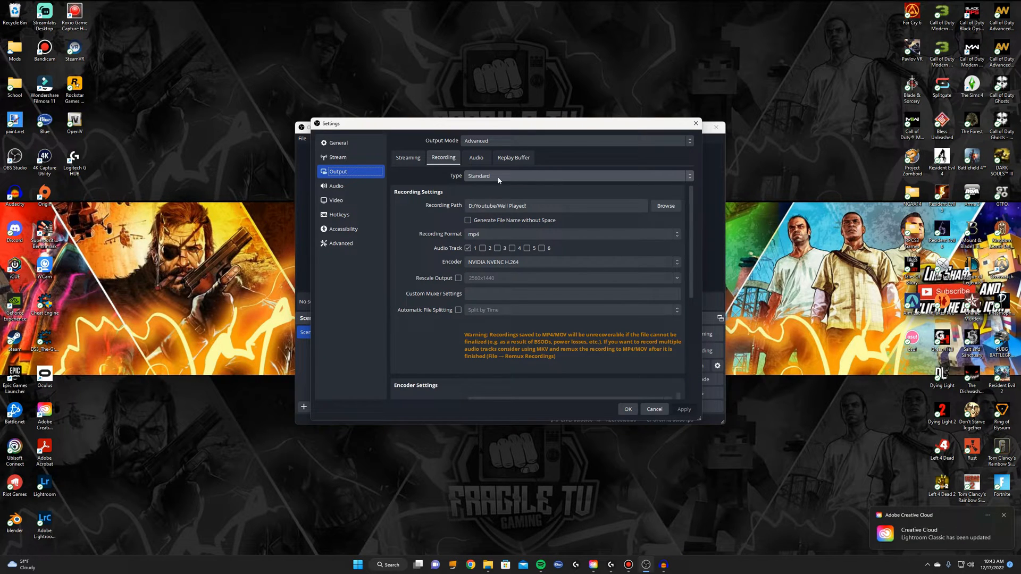
{"action": "mouse_move", "coordinate": [487, 179]}
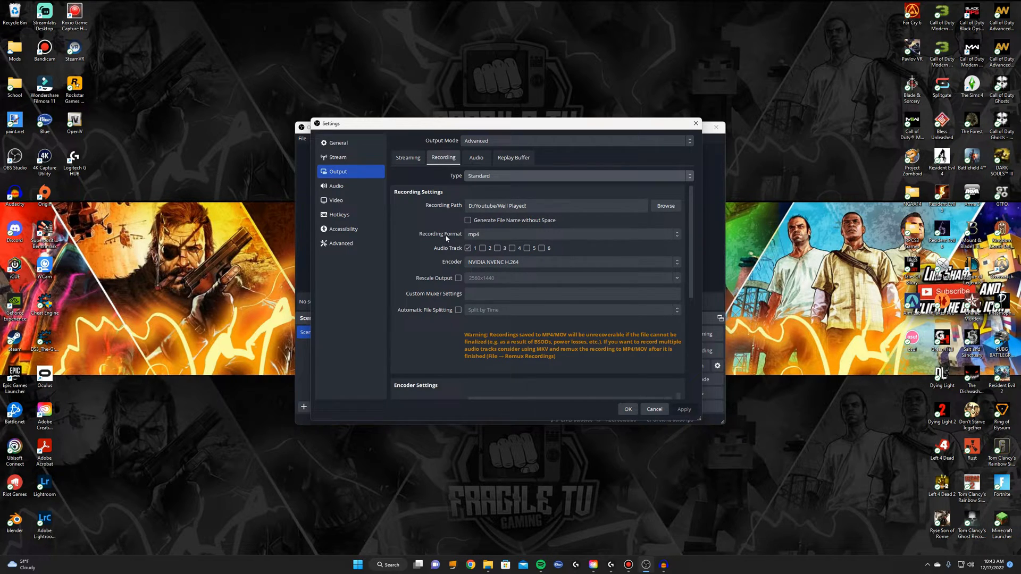
{"action": "left_click", "coordinate": [573, 234]}
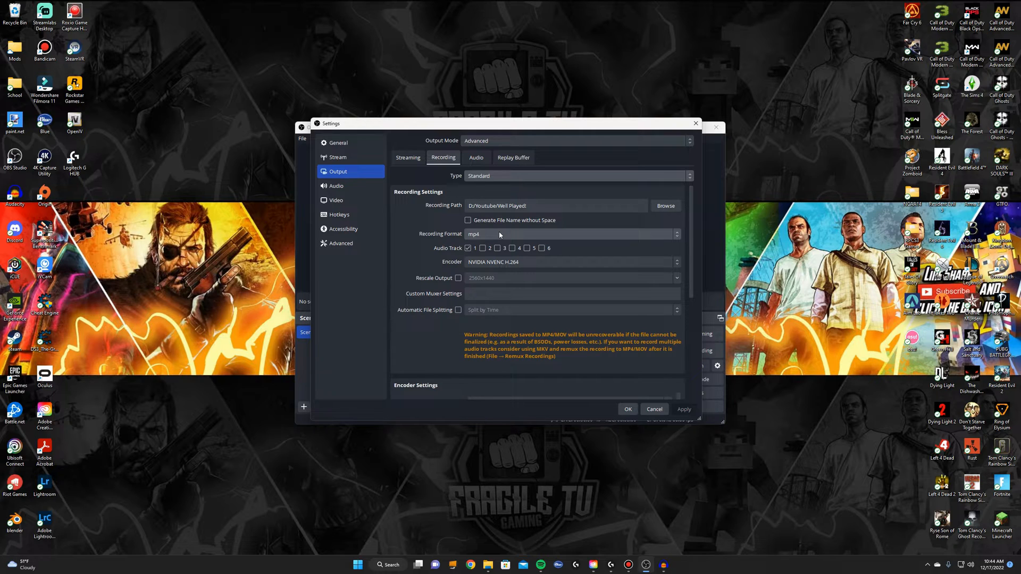
{"action": "left_click", "coordinate": [677, 234]}
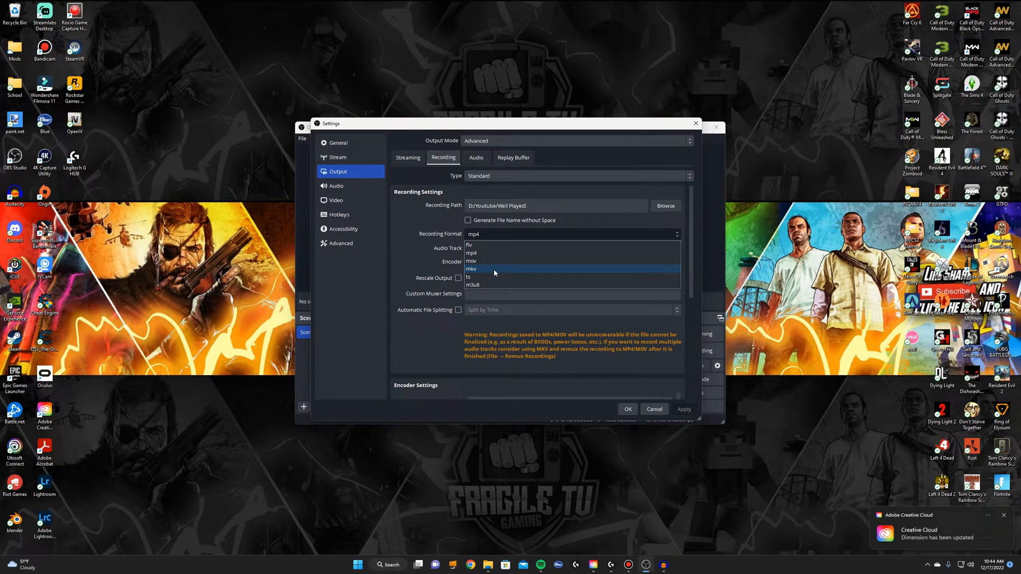
{"action": "left_click", "coordinate": [471, 253]}
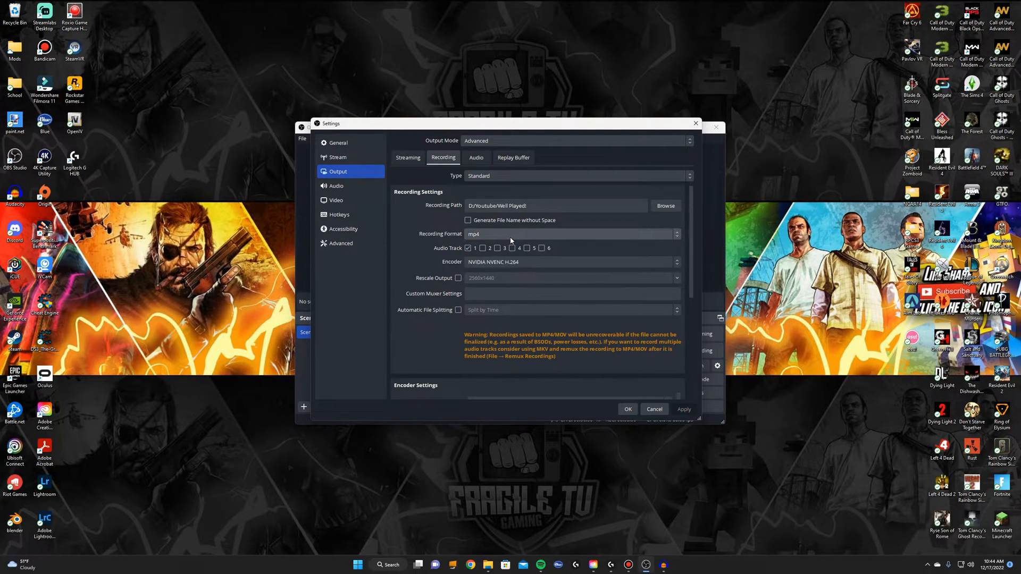
{"action": "mouse_move", "coordinate": [420, 271]}
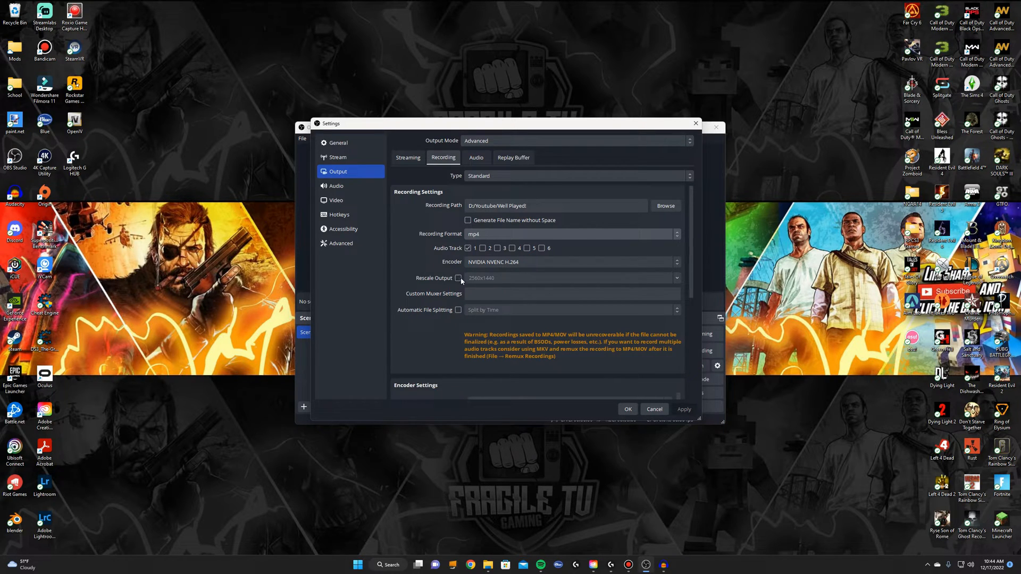
{"action": "left_click", "coordinate": [572, 262]}
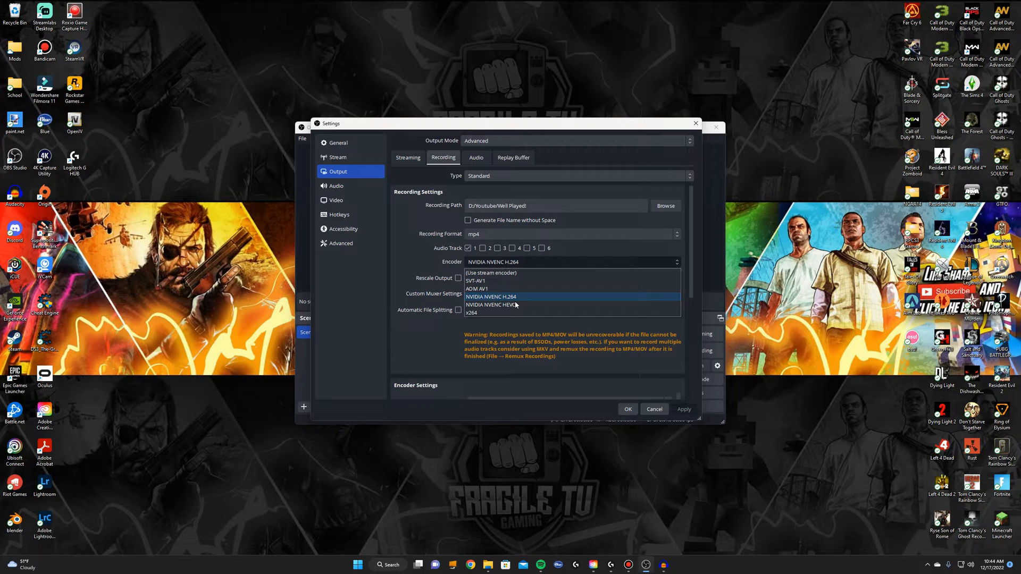
{"action": "mouse_move", "coordinate": [489, 305]}
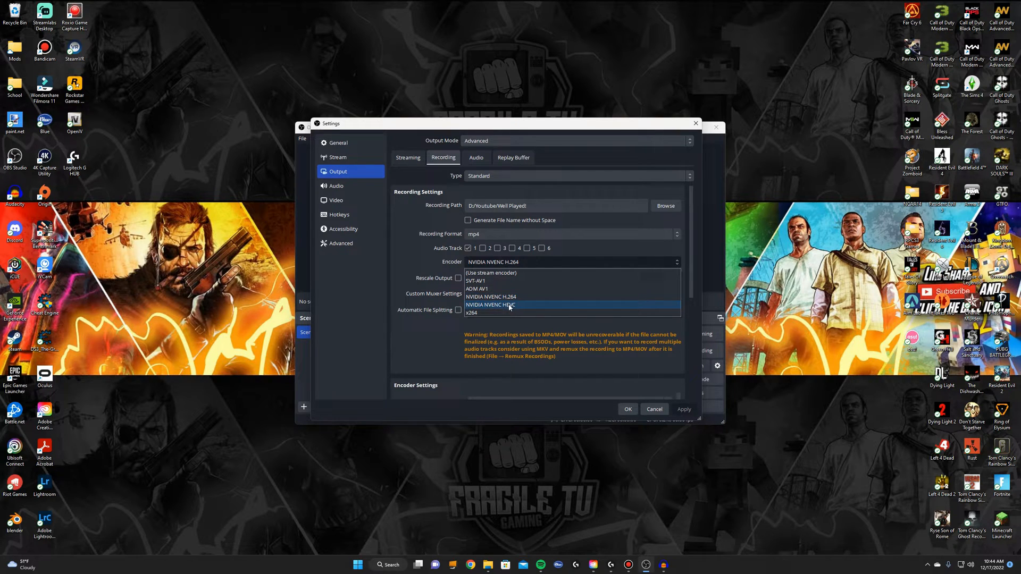
{"action": "mouse_move", "coordinate": [508, 297]}
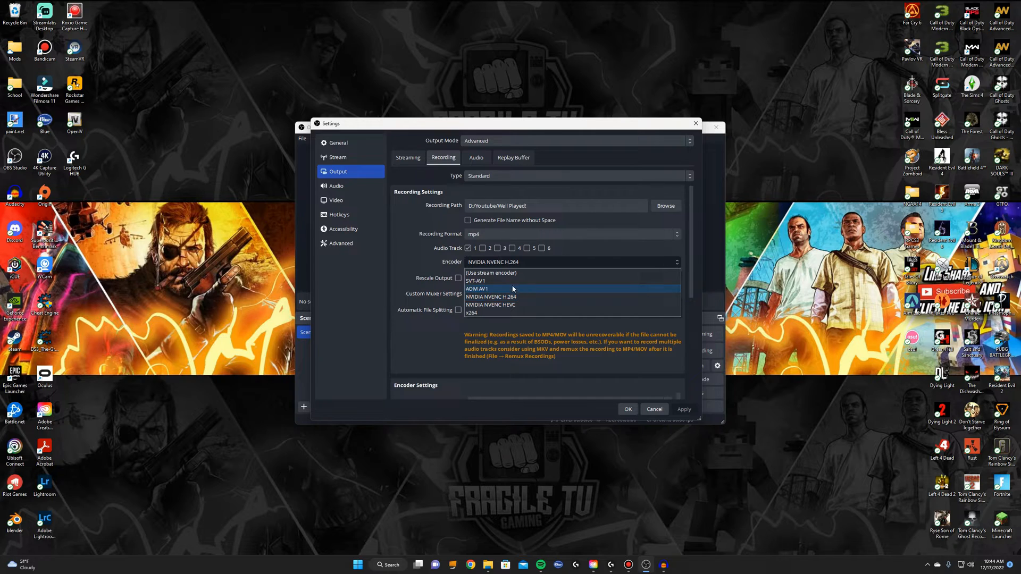
{"action": "mouse_move", "coordinate": [491, 312]}
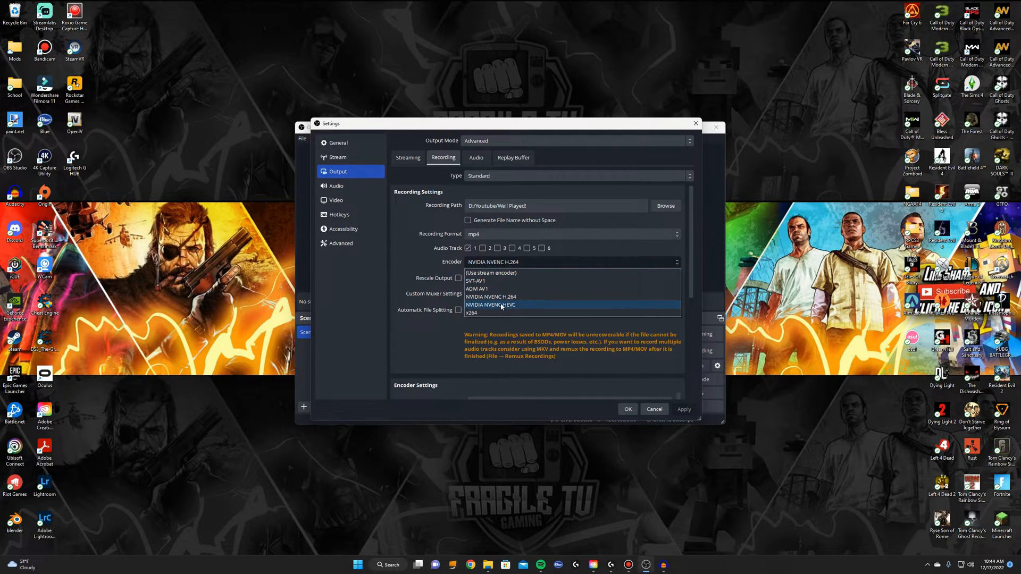
{"action": "mouse_move", "coordinate": [500, 296]}
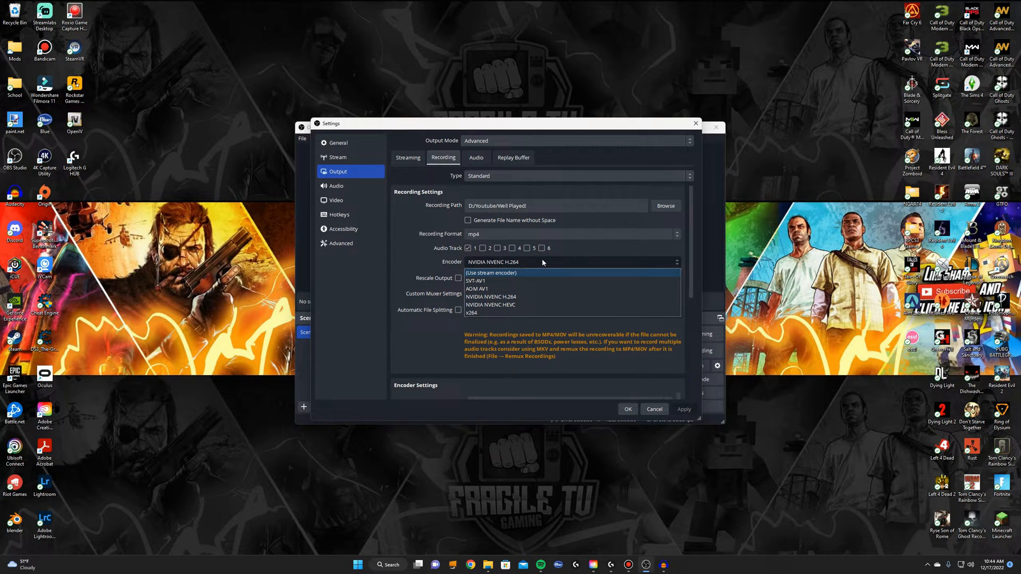
{"action": "left_click", "coordinate": [490, 297]}
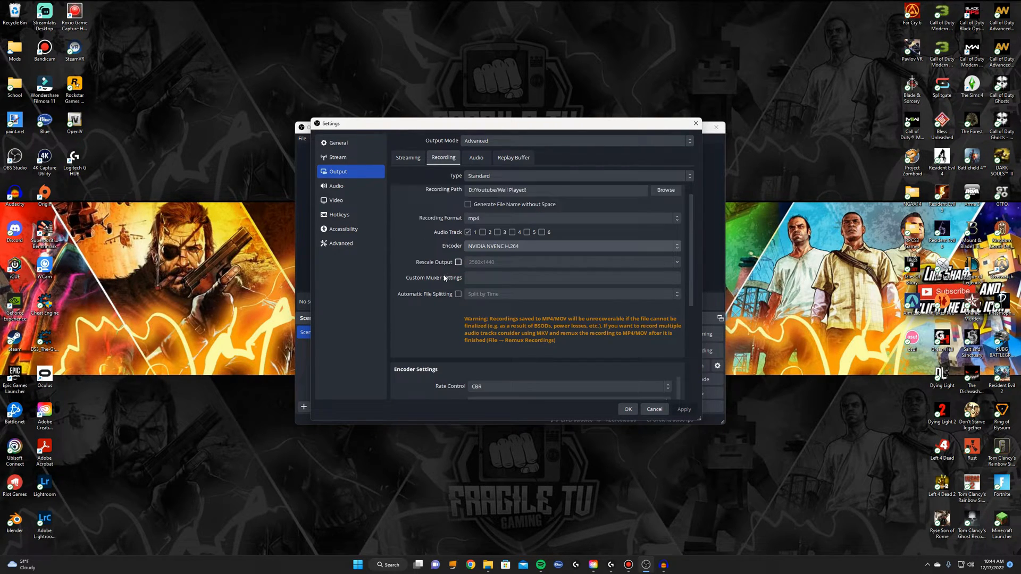
Step: Keep CBR rate control and enter a trial recording bitrate of 80000 Kbps
{"action": "scroll", "scroll_direction": "down", "scroll_amount": 3}
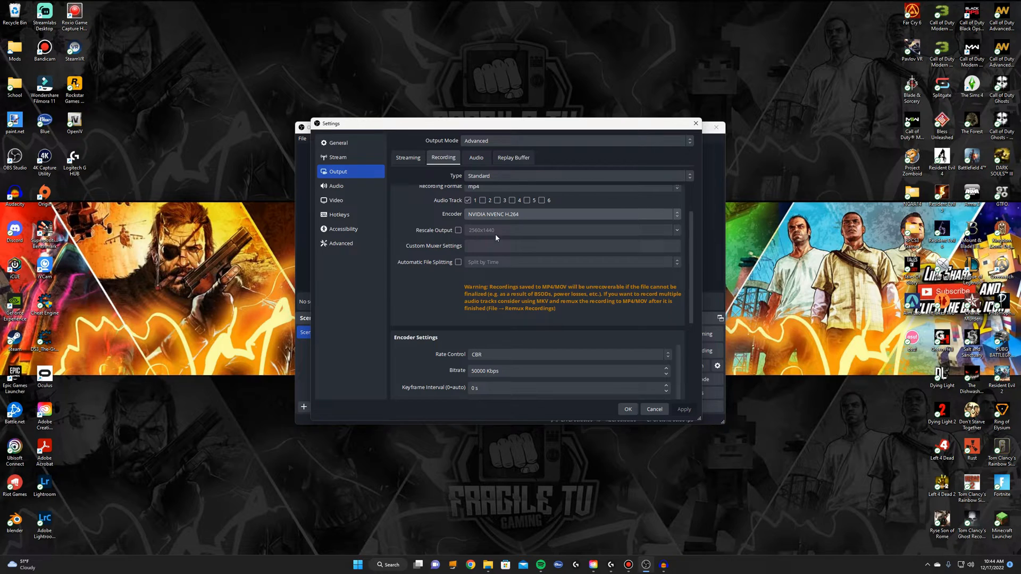
{"action": "mouse_move", "coordinate": [461, 240]}
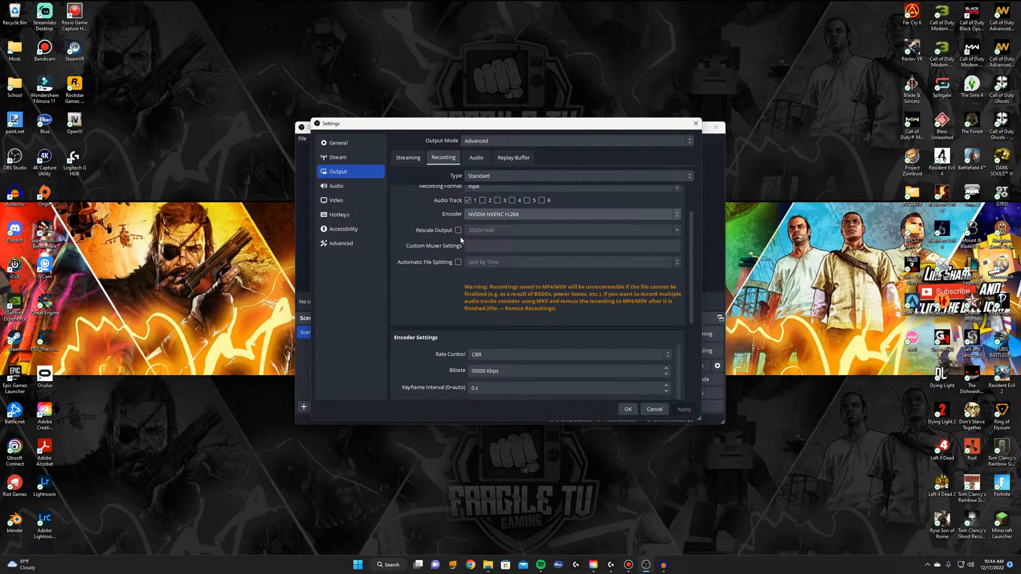
{"action": "mouse_move", "coordinate": [479, 240]}
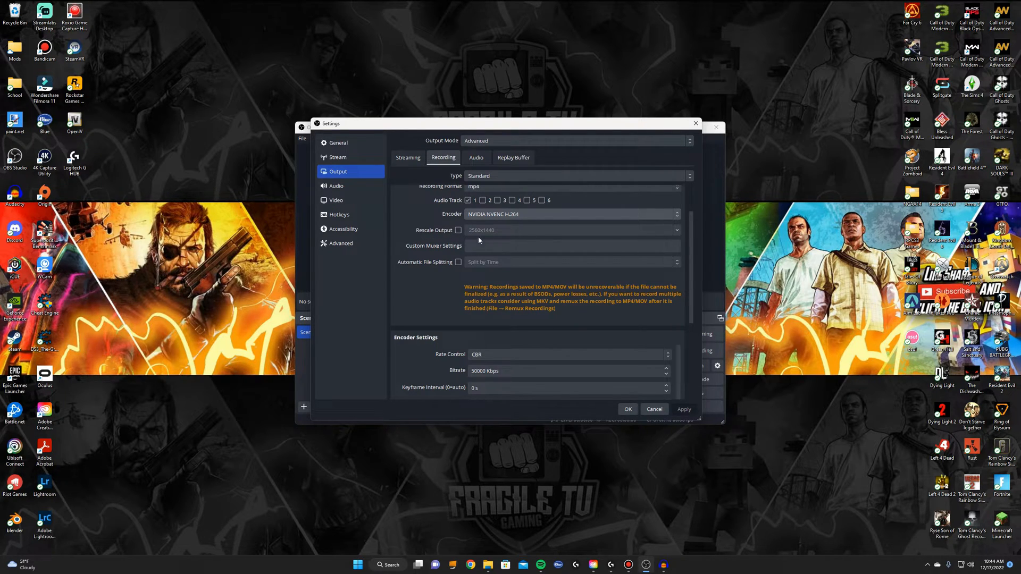
{"action": "scroll", "scroll_direction": "down", "scroll_amount": 3}
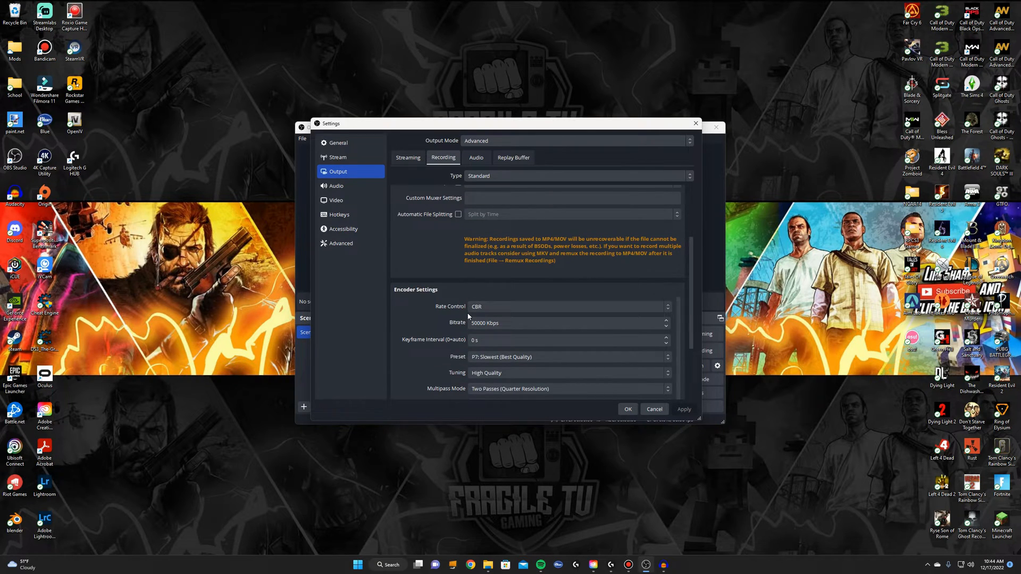
{"action": "scroll", "scroll_direction": "down", "scroll_amount": 3}
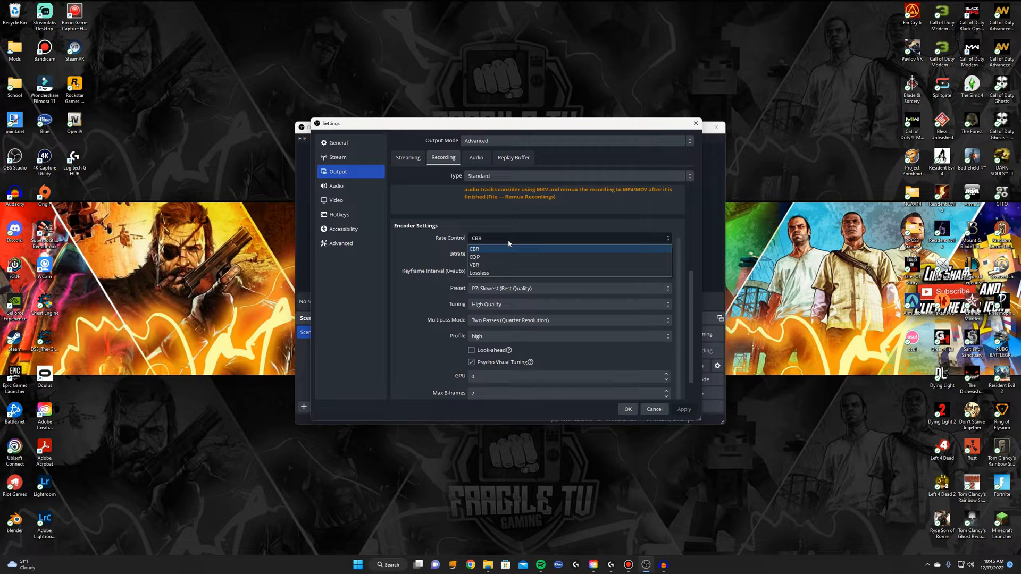
{"action": "left_click", "coordinate": [475, 249]}
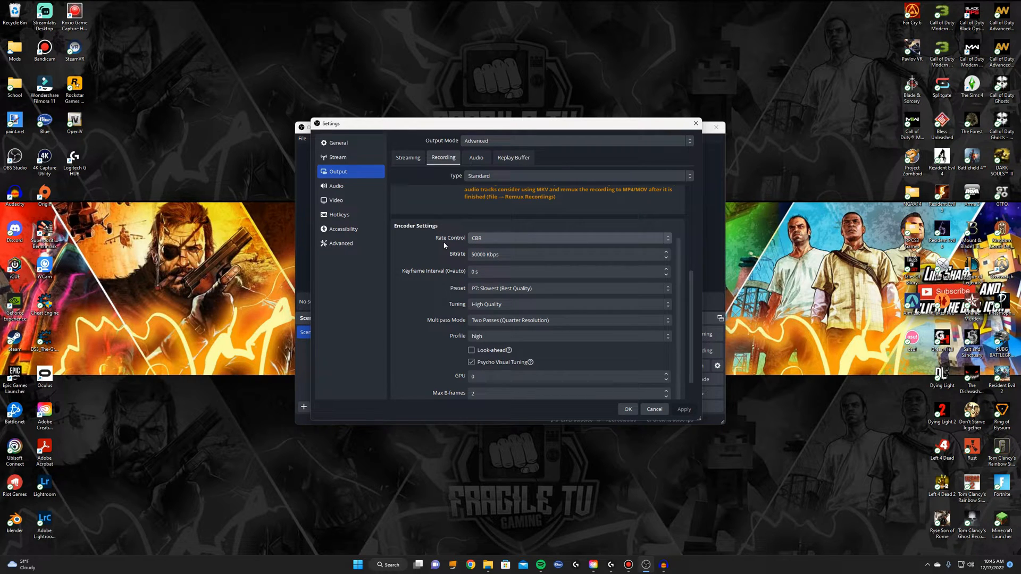
{"action": "left_click", "coordinate": [567, 254]}
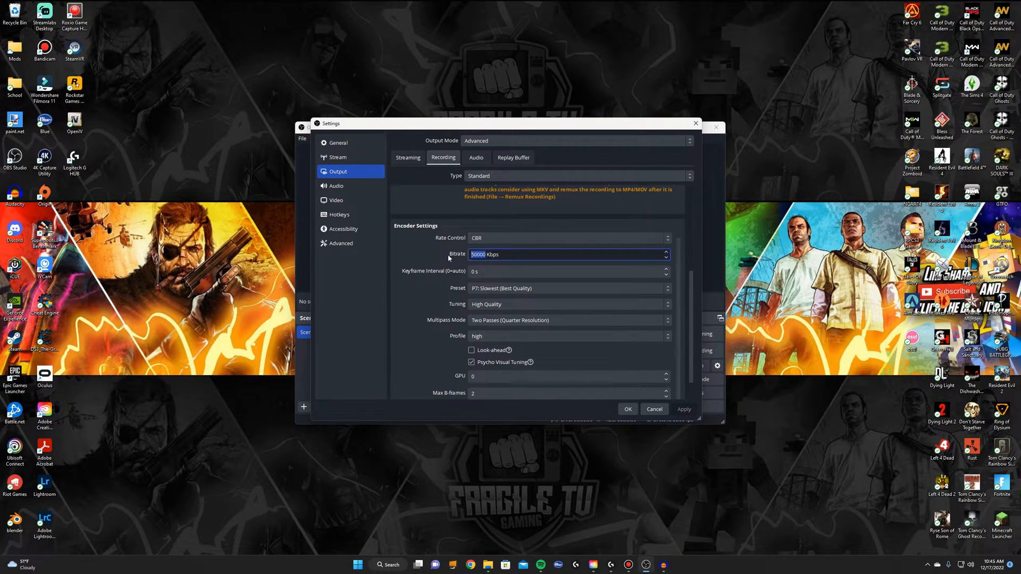
{"action": "type", "text": "80000"}
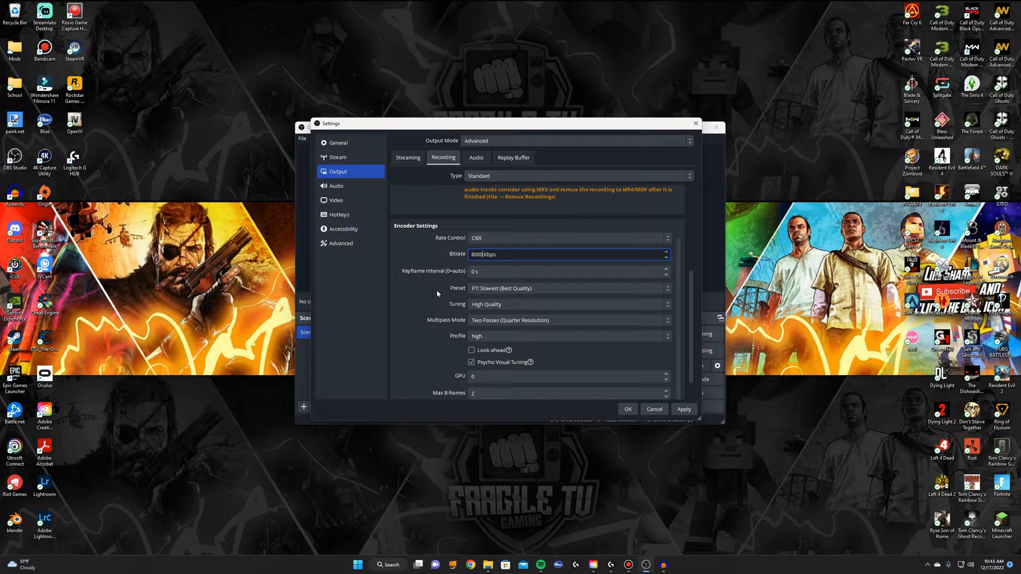
Step: Revise the recording bitrate through 20000 and 30000 to a final 50000 Kbps
{"action": "left_click", "coordinate": [566, 254]}
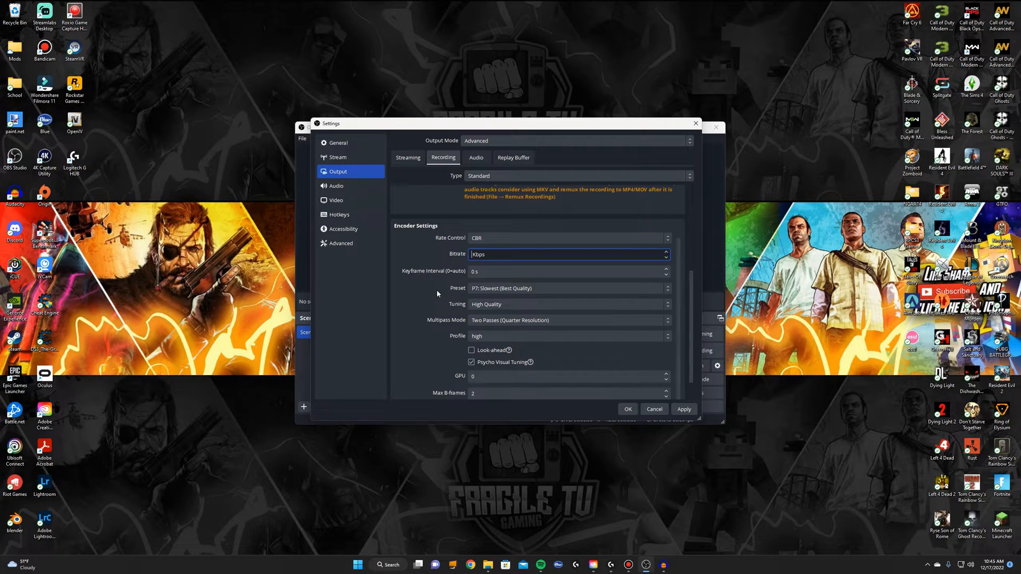
{"action": "type", "text": "20000"}
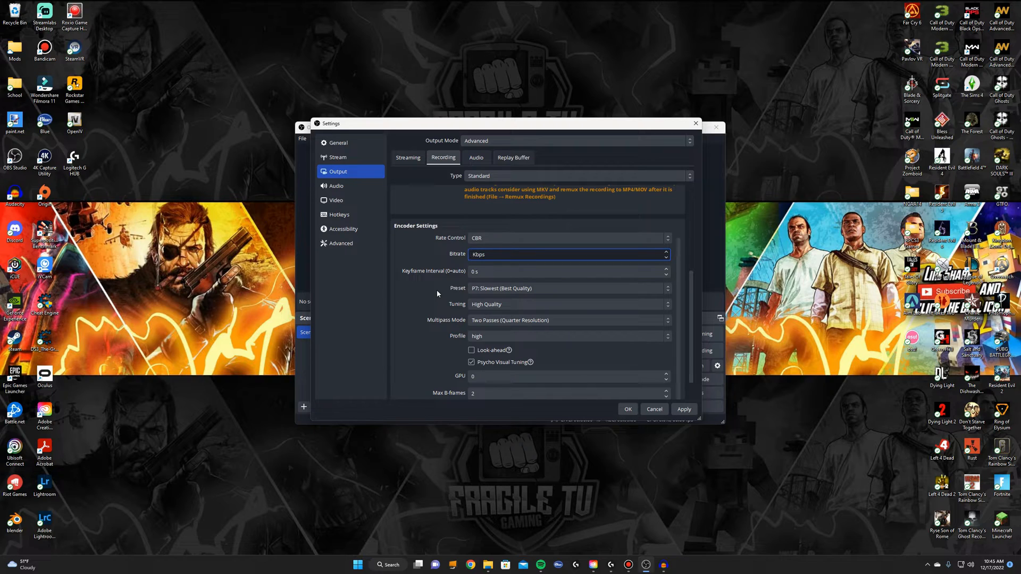
{"action": "type", "text": "30000"}
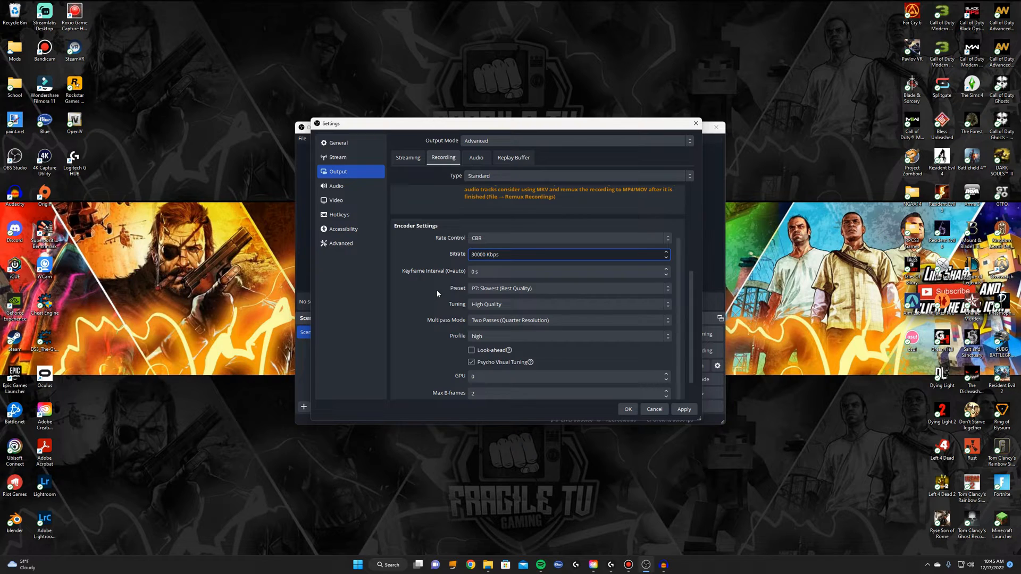
{"action": "left_click", "coordinate": [566, 254]}
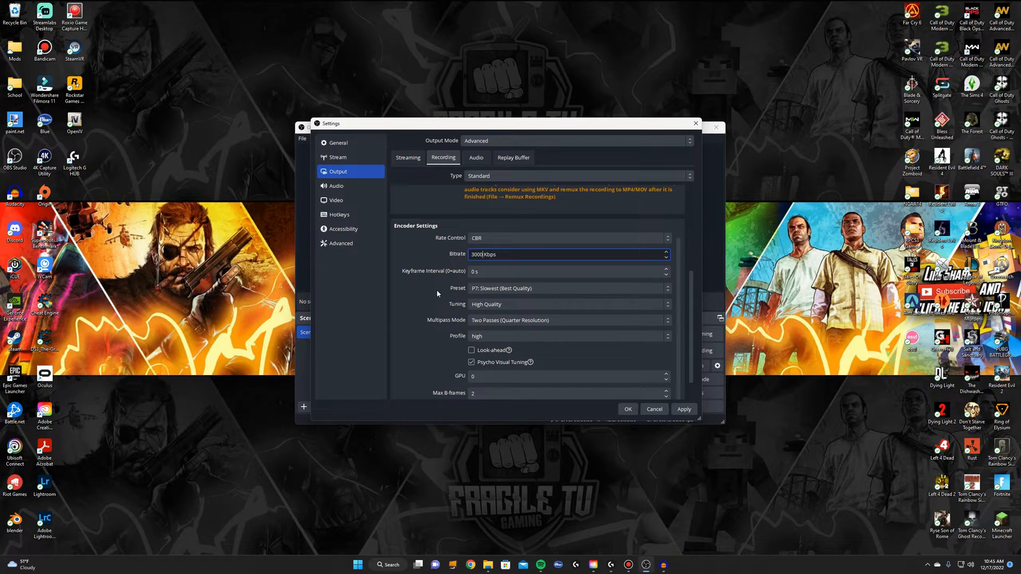
{"action": "type", "text": "50"}
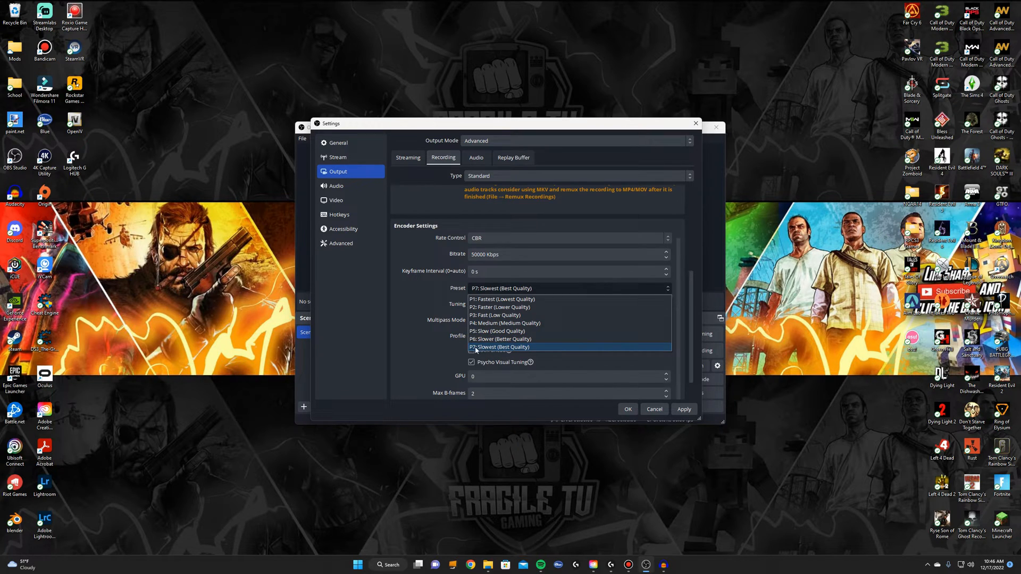
{"action": "mouse_move", "coordinate": [501, 339]}
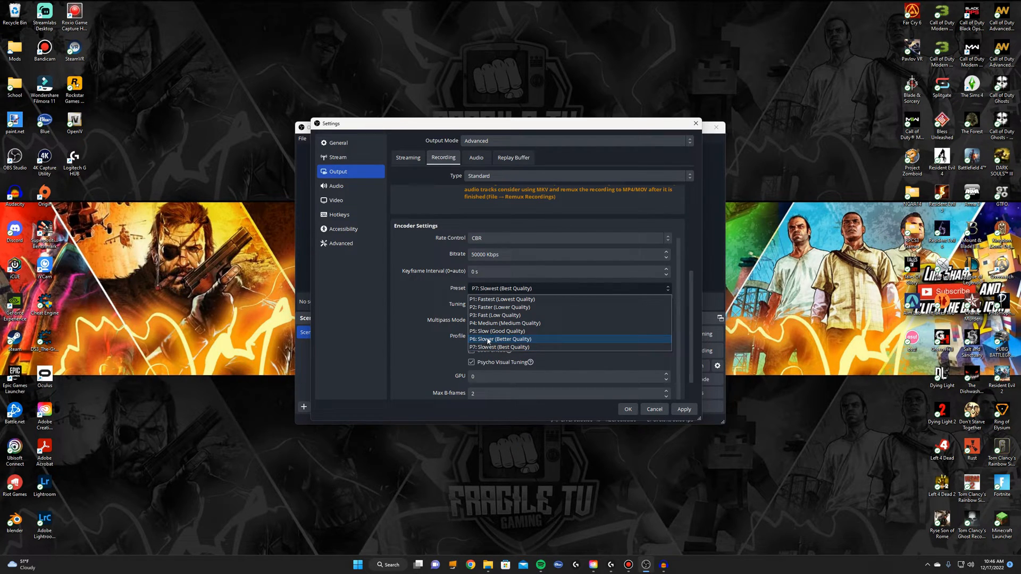
Step: Set the NVENC preset to P6 Slower and keep High Quality tuning
{"action": "left_click", "coordinate": [499, 339]}
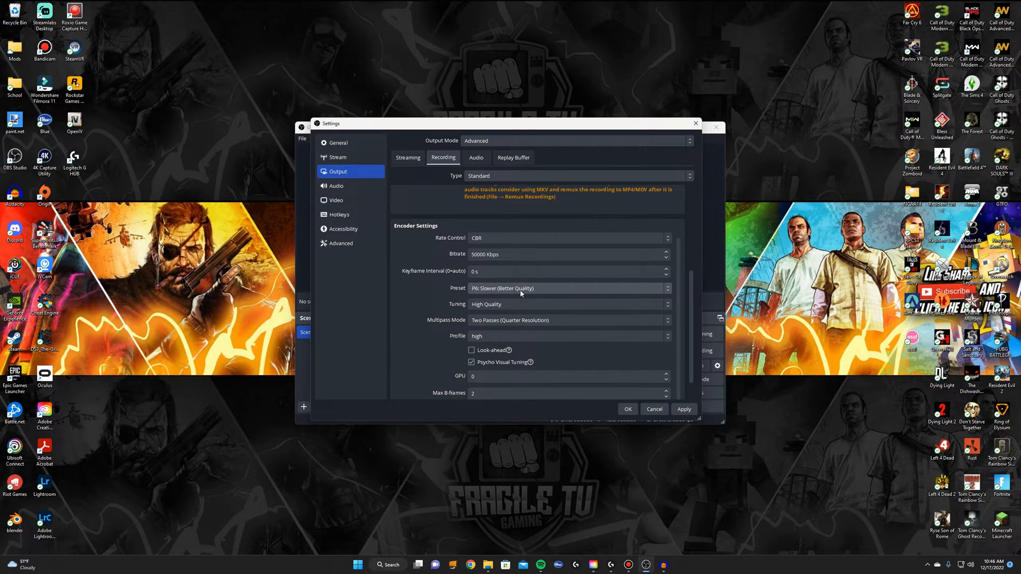
{"action": "mouse_move", "coordinate": [532, 293]}
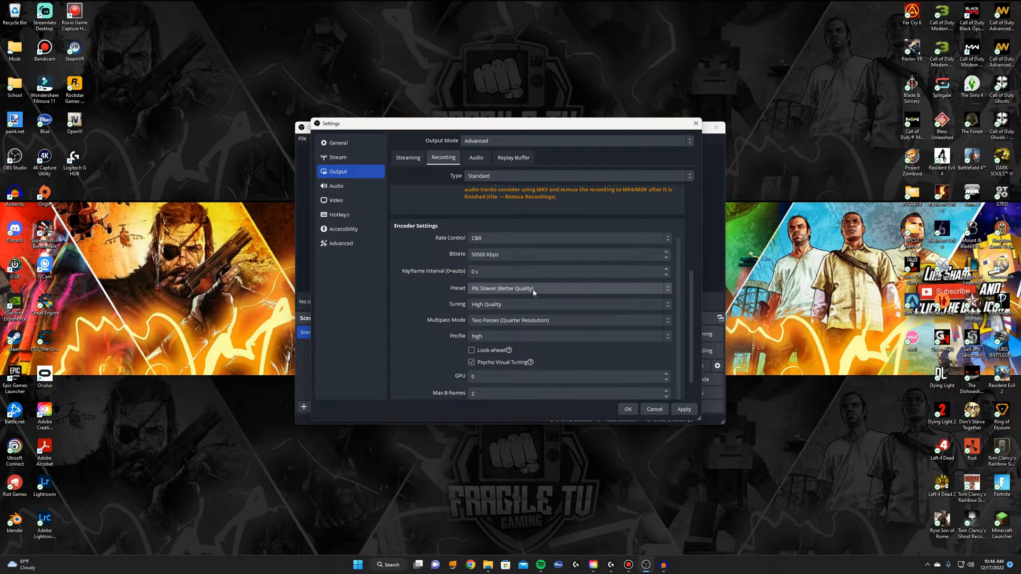
{"action": "left_click", "coordinate": [567, 288]}
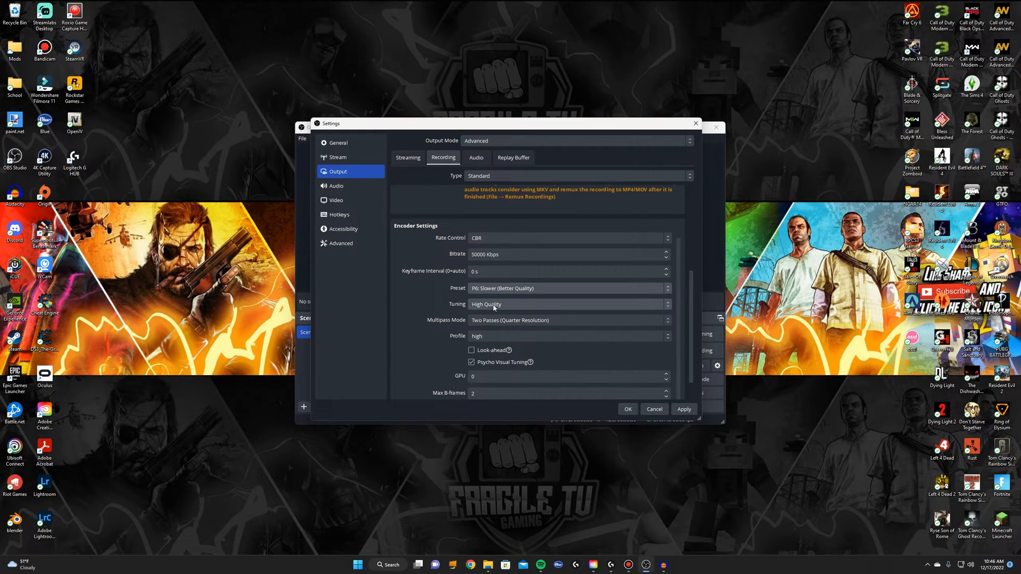
{"action": "left_click", "coordinate": [567, 304]}
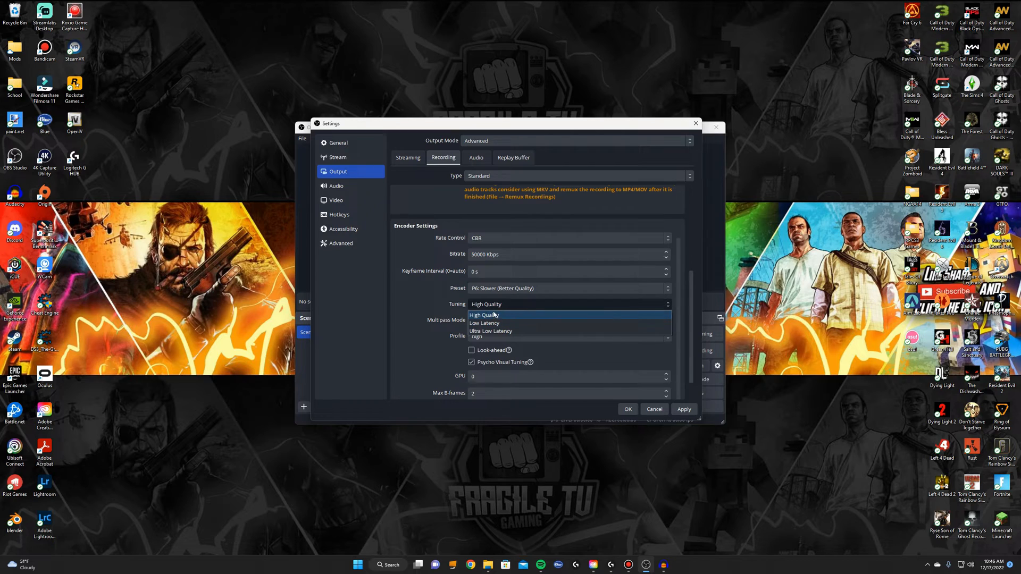
{"action": "left_click", "coordinate": [485, 314]}
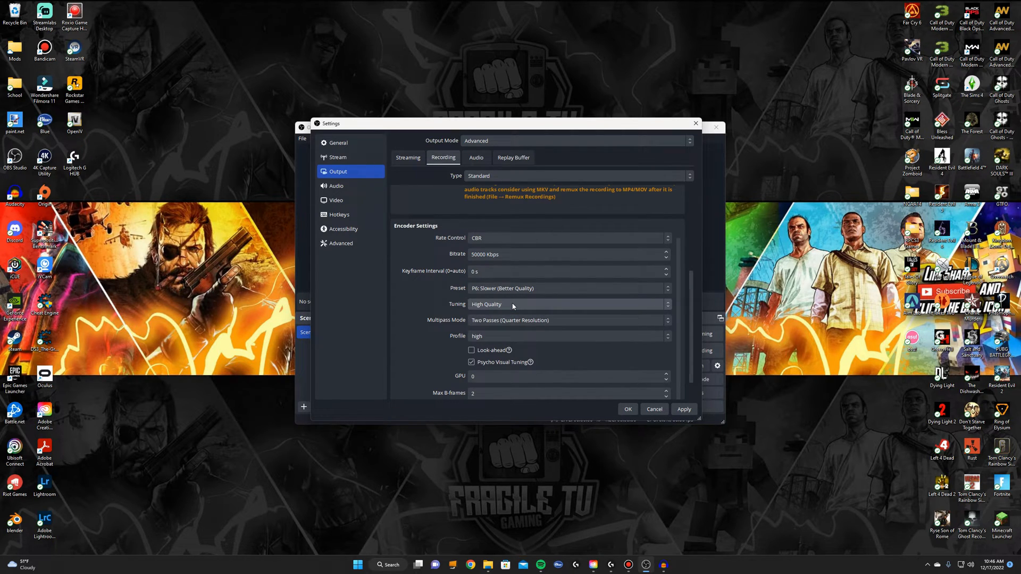
{"action": "mouse_move", "coordinate": [506, 311]}
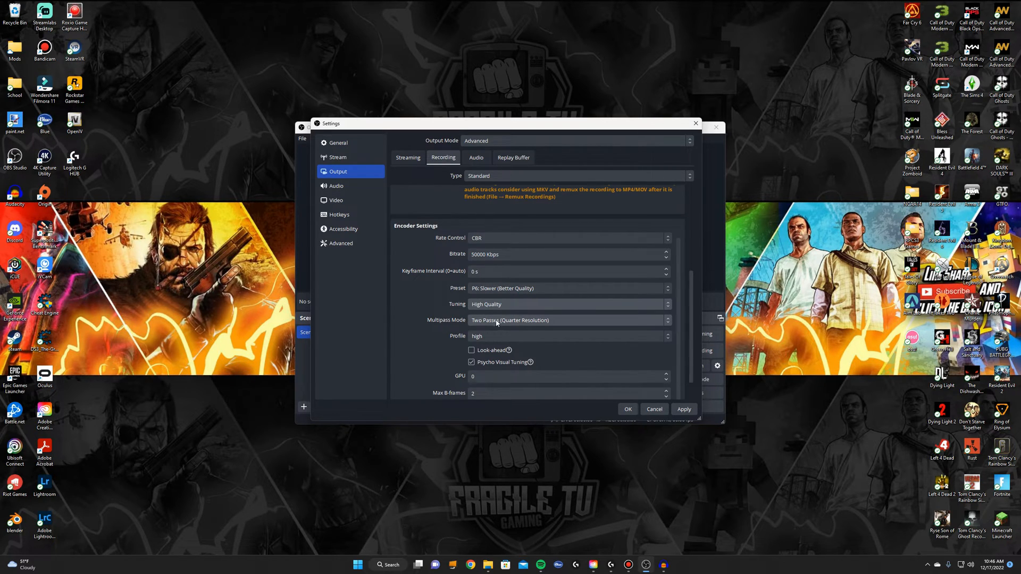
Step: Keep two-pass quarter-resolution multipass, then move on to the Video settings page
{"action": "left_click", "coordinate": [567, 320]}
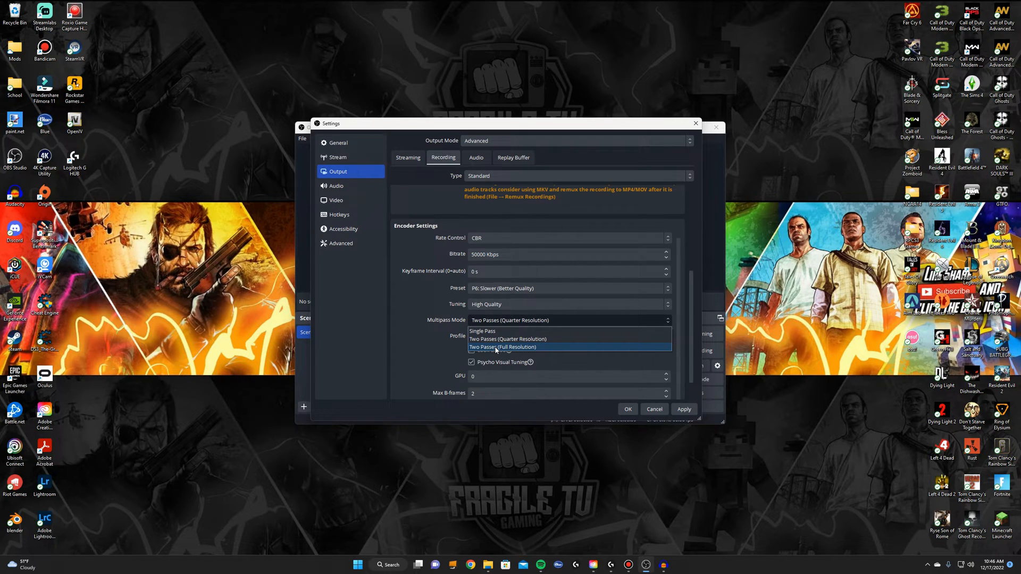
{"action": "mouse_move", "coordinate": [508, 339]}
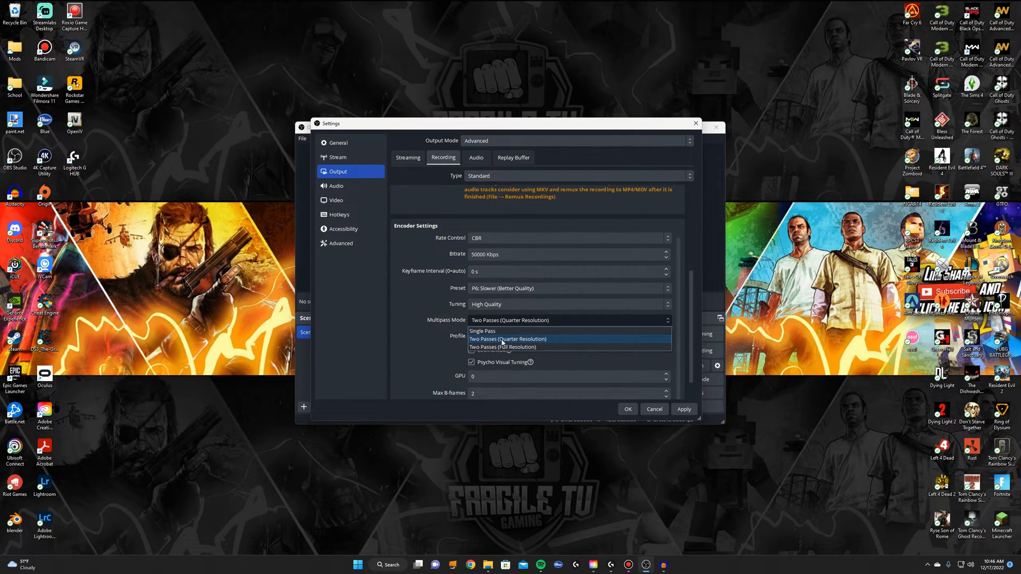
{"action": "left_click", "coordinate": [508, 339]}
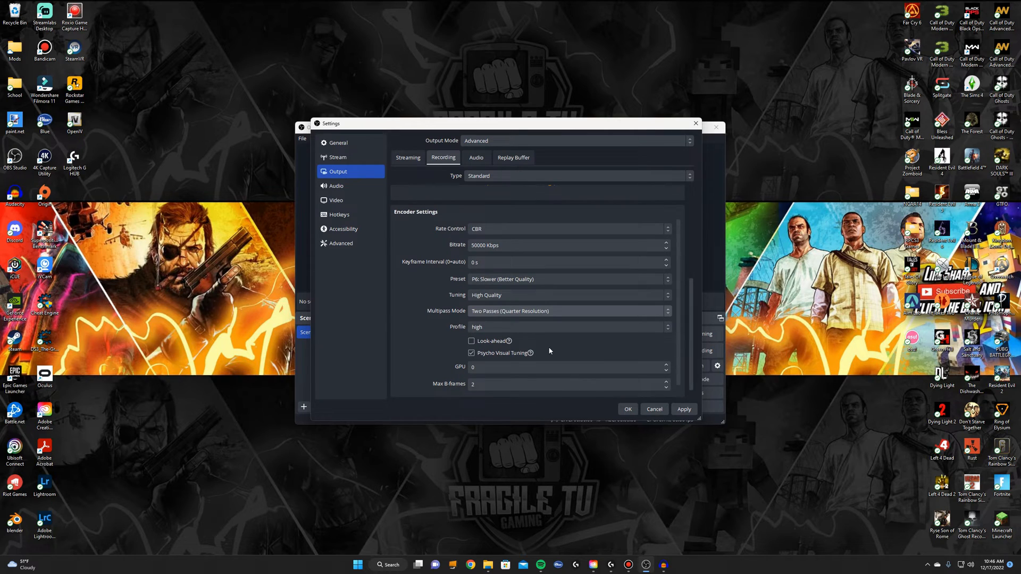
{"action": "mouse_move", "coordinate": [337, 185]}
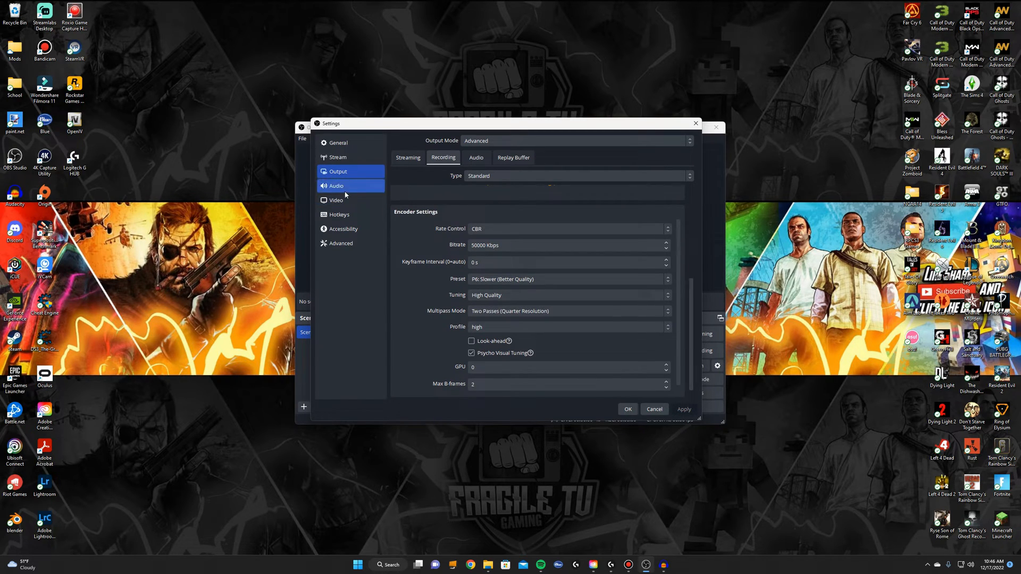
{"action": "left_click", "coordinate": [336, 201]}
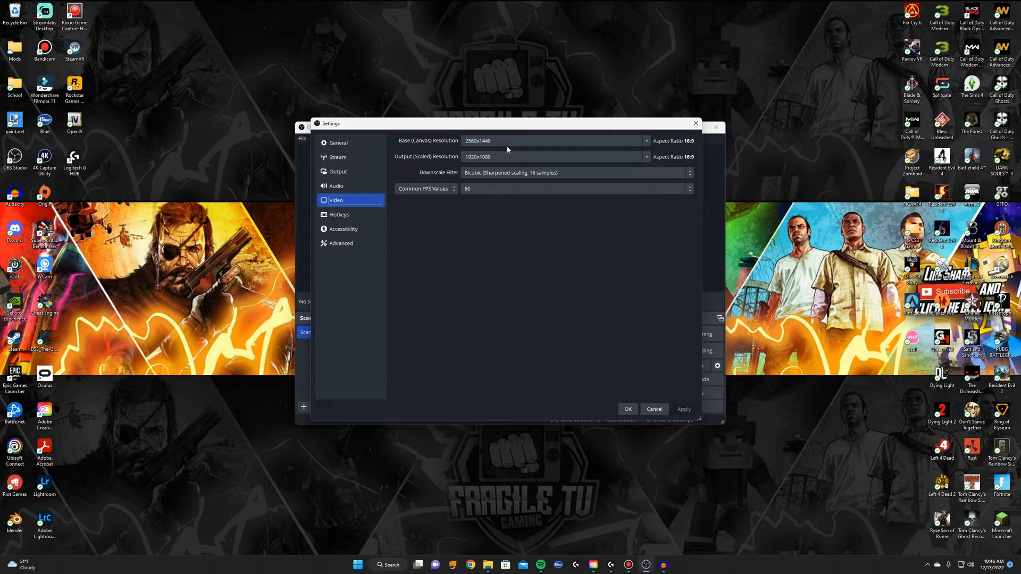
Step: Set output resolution to 2560x1440, keep 60 FPS, and apply the video settings
{"action": "left_click", "coordinate": [644, 141]}
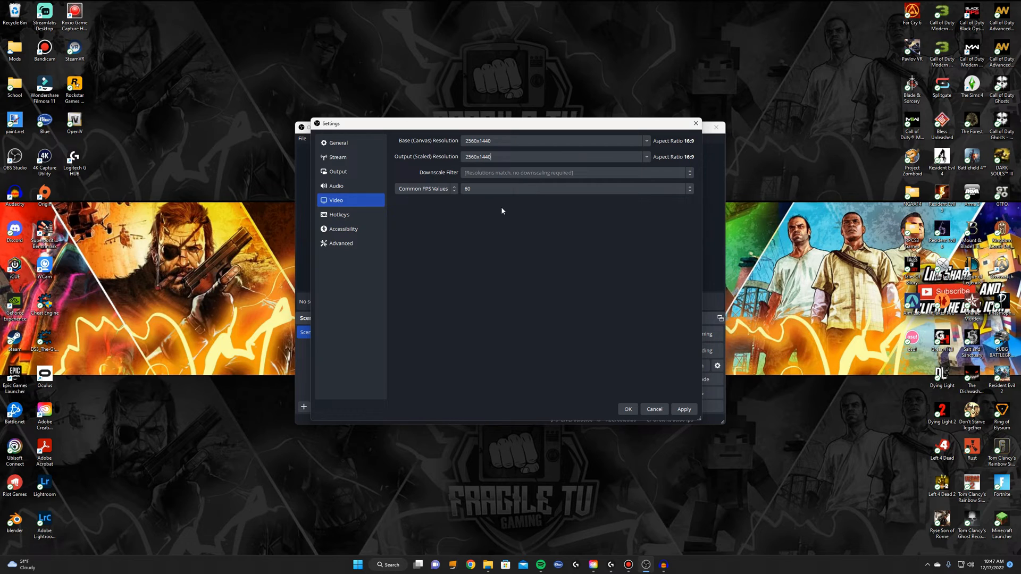
{"action": "left_click", "coordinate": [576, 189]}
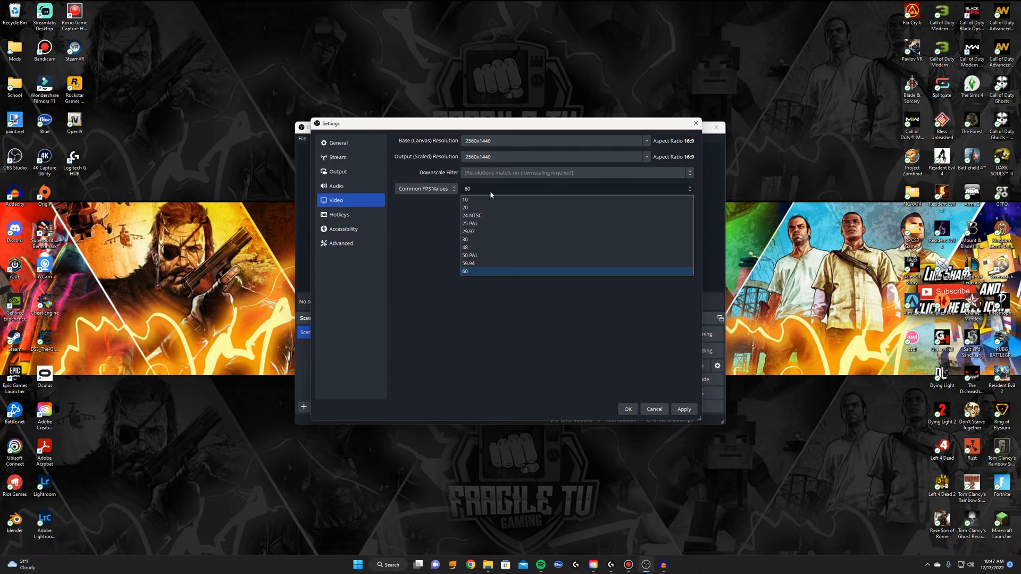
{"action": "left_click", "coordinate": [466, 271]}
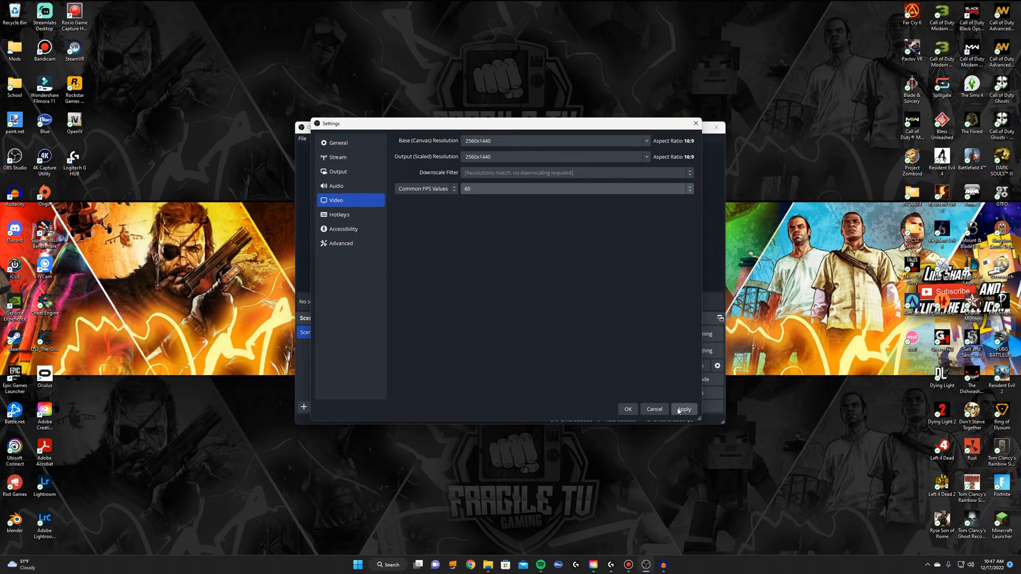
{"action": "left_click", "coordinate": [684, 408]}
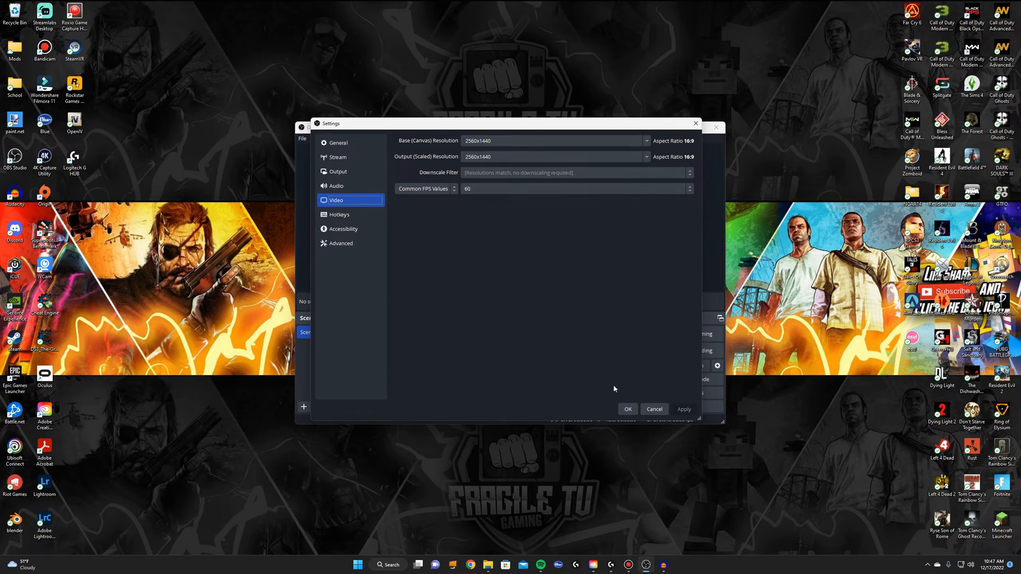
{"action": "mouse_move", "coordinate": [641, 239]}
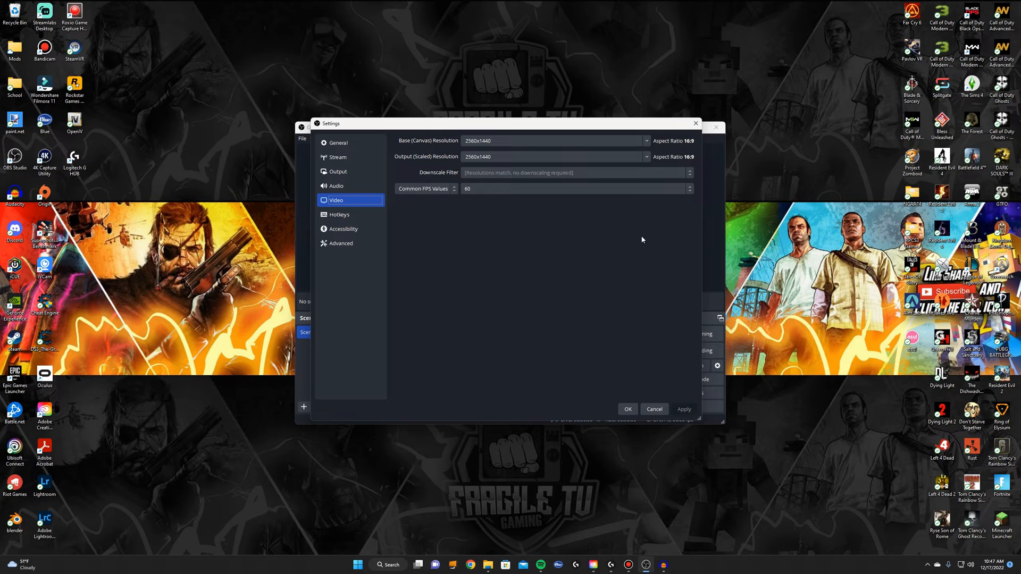
Step: Keep common FPS values and confirm with OK to return to the main window
{"action": "left_click", "coordinate": [425, 188]}
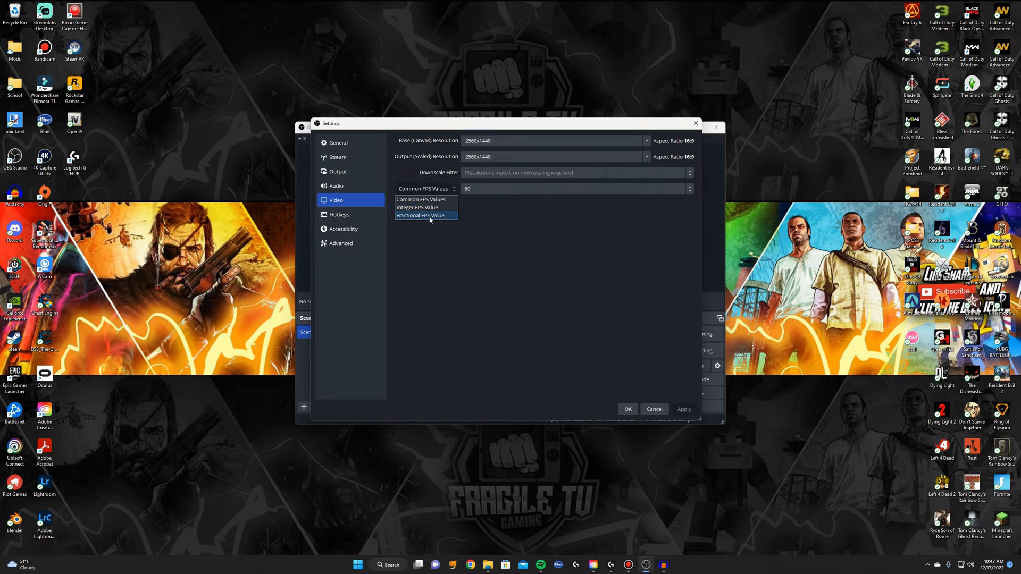
{"action": "left_click", "coordinate": [421, 199]}
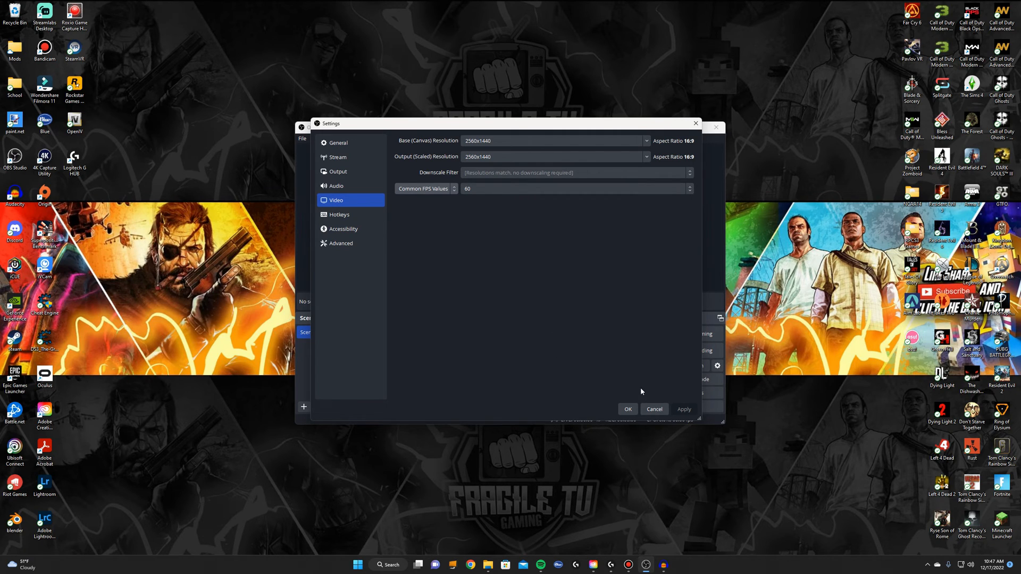
{"action": "left_click", "coordinate": [628, 408]}
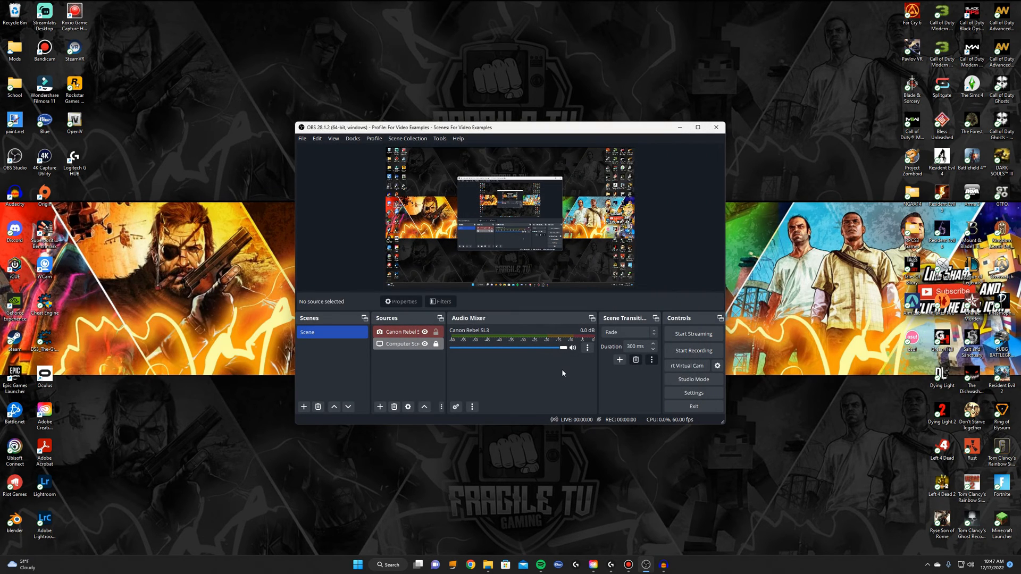